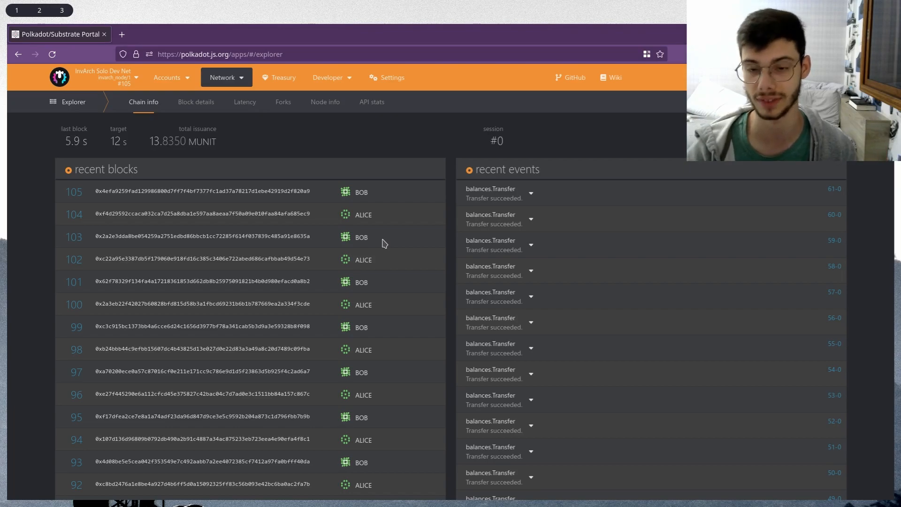
# Query inv4 ipStorage(0) in Chain state to show the Cool Project record with GPL v3.0 licence.
pyautogui.click(327, 77)
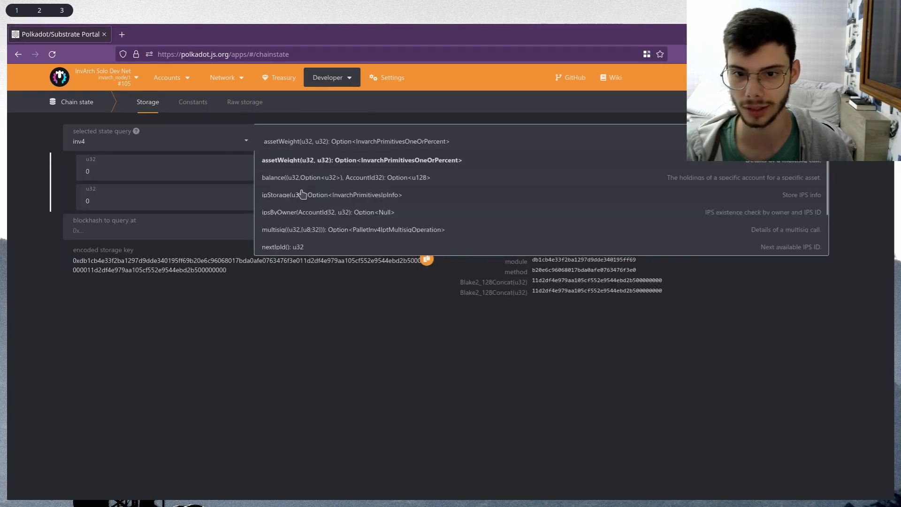
pyautogui.click(331, 194)
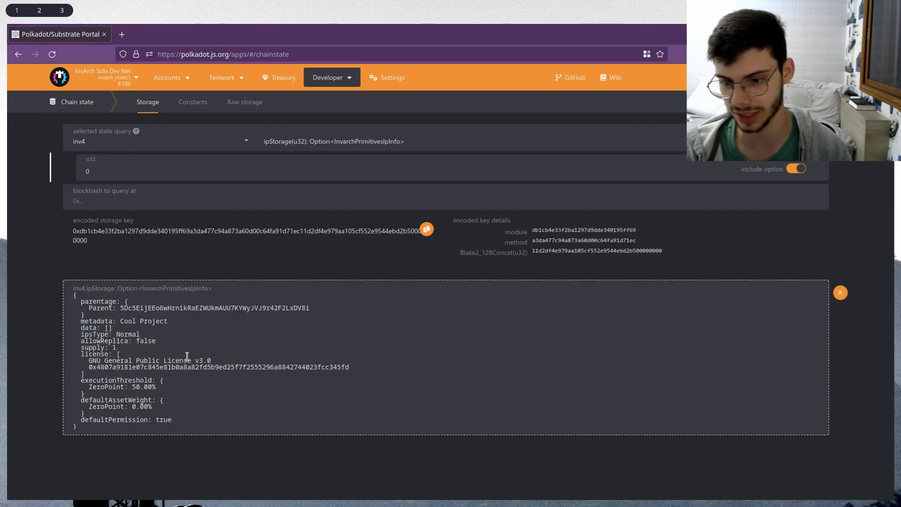
pyautogui.doubleClick(147, 361)
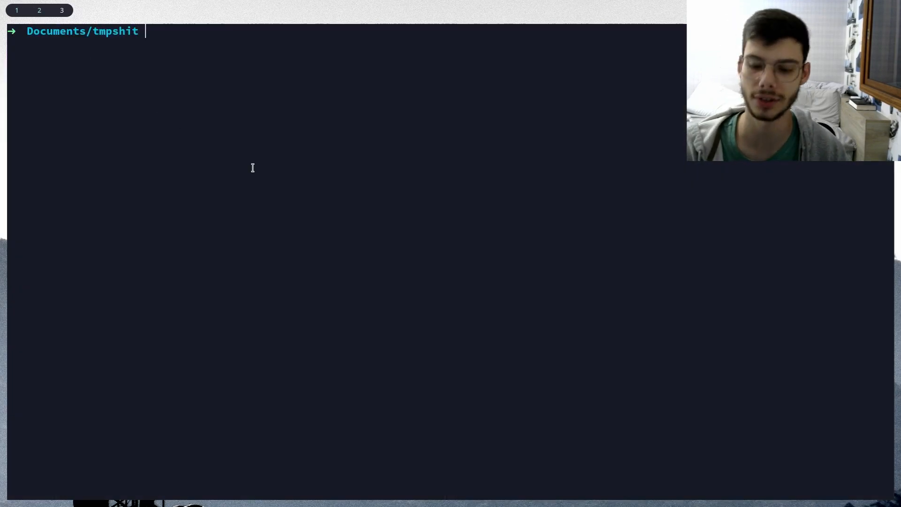
# Run cargo init inv4-git-demo, enter it, and list src/ and the Hello, world! main.rs.
pyautogui.write('cargo init inv4-git-demo')
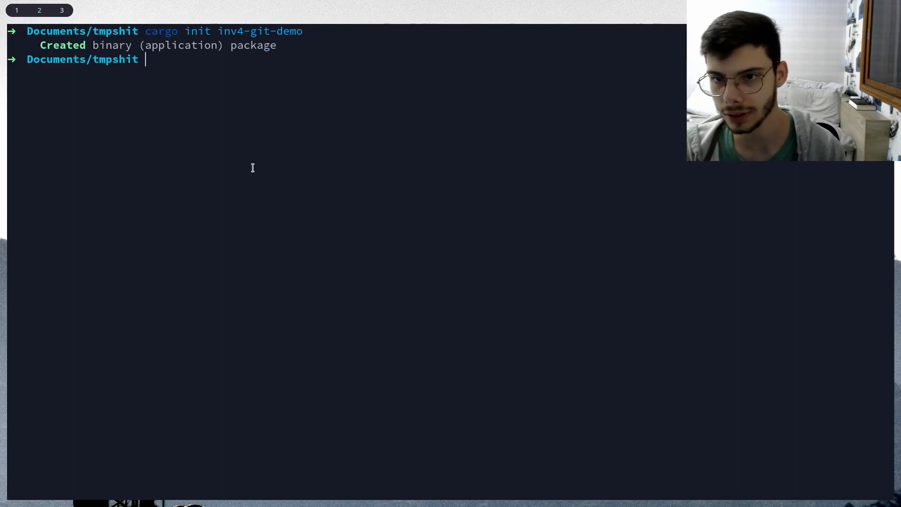
pyautogui.write('cd inv4-git-demo/')
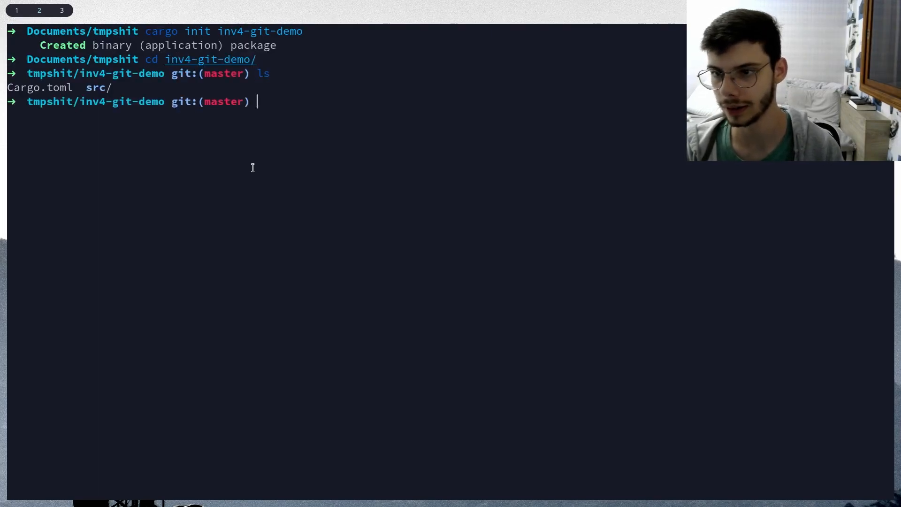
pyautogui.write('ls')
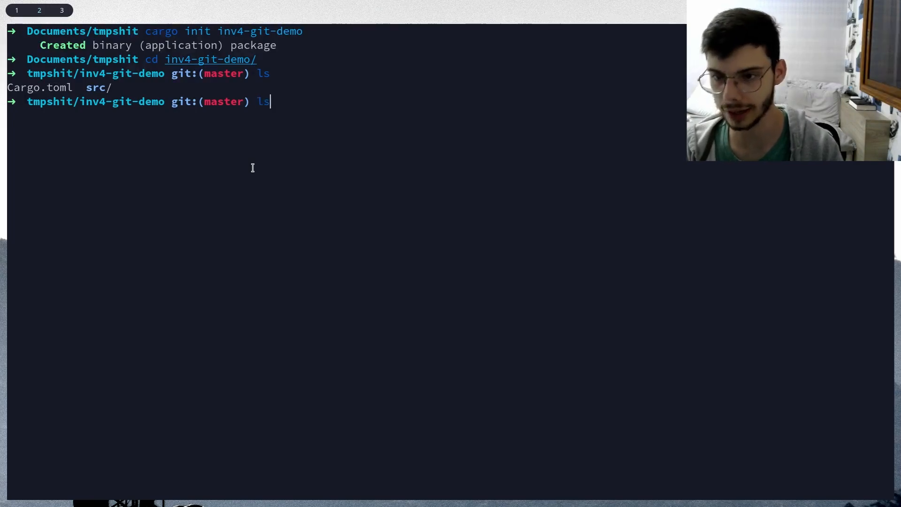
pyautogui.write('src/')
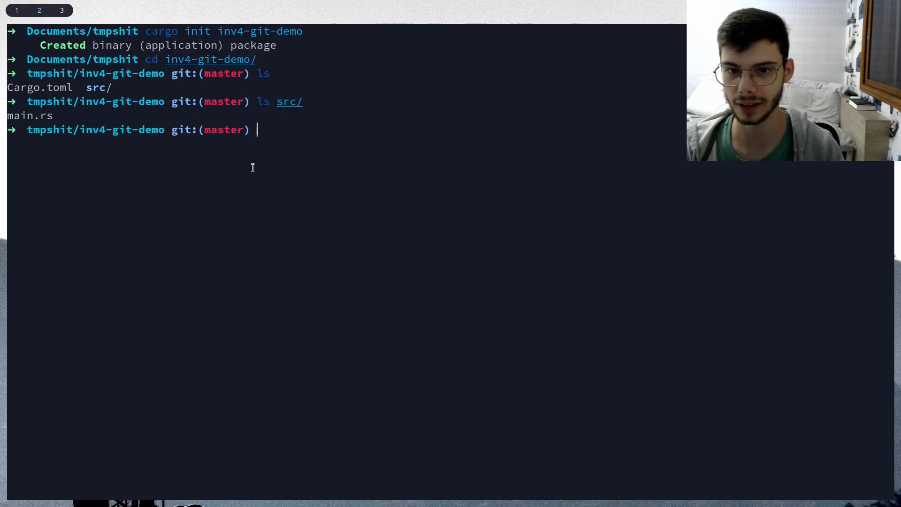
pyautogui.write('cargo init inv4-git-demo')
pyautogui.write('cat src/main.rs')
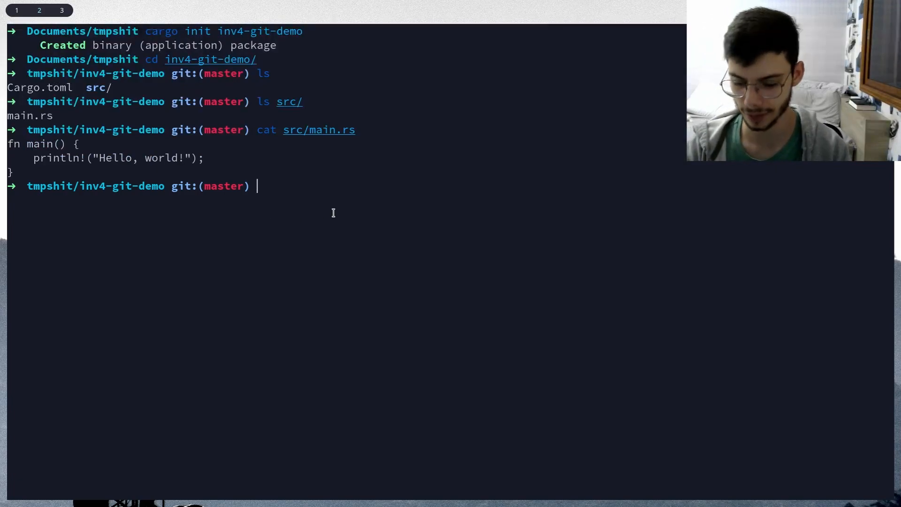
# Add the git remote origin inv4://0 and stage Cargo.toml and src/main.rs.
pyautogui.write('git add')
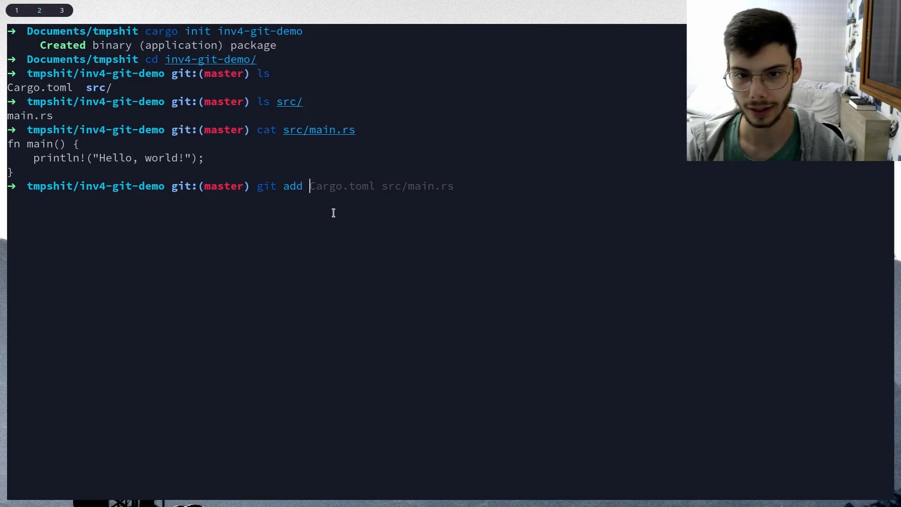
pyautogui.write('r')
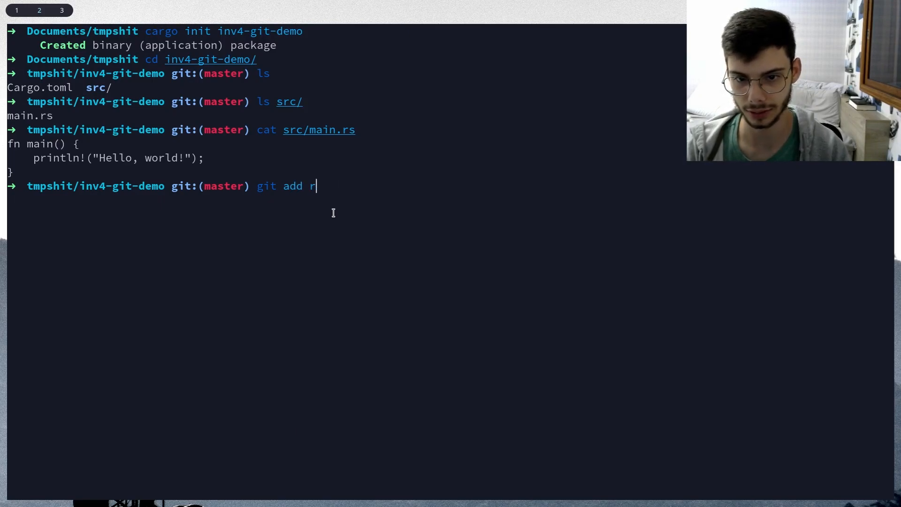
pyautogui.write('emote add origin inv4://0')
pyautogui.write('git co')
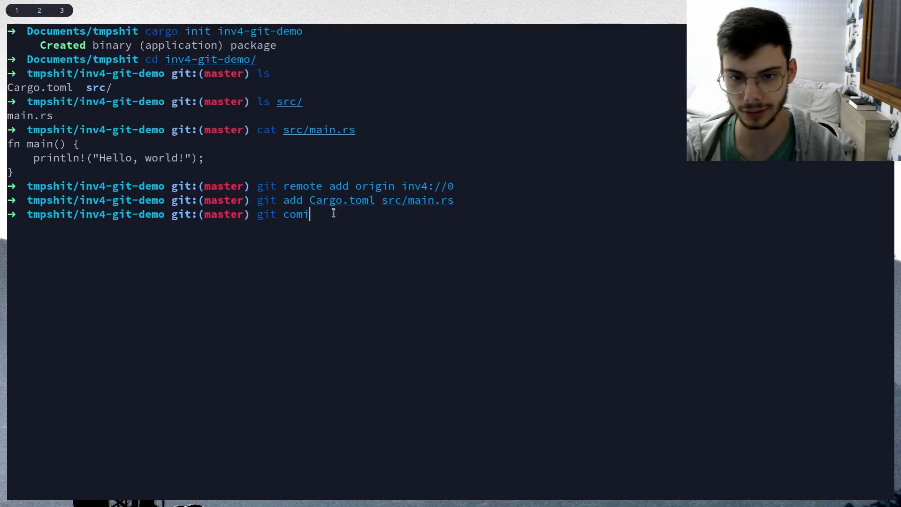
# Commit the staged files with the message 'Initial commit'.
pyautogui.write('mit -m "Changed the print" src/main.rs')
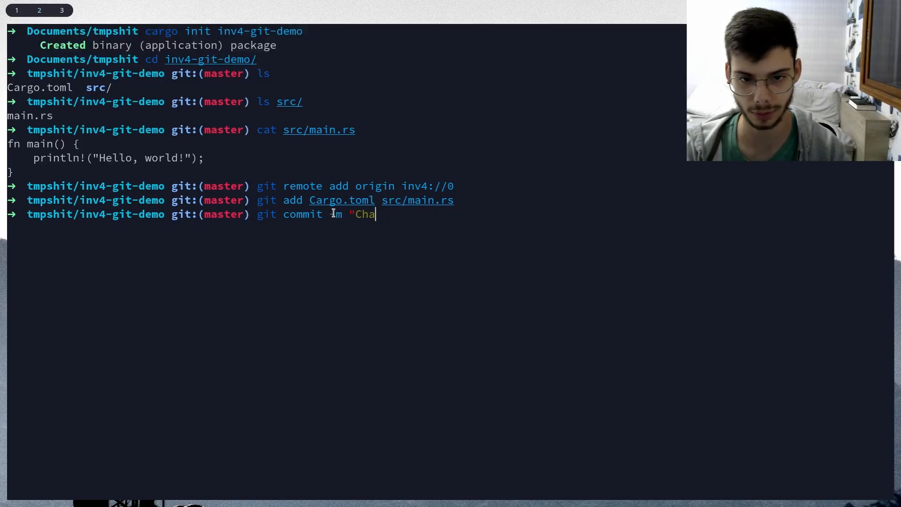
pyautogui.press('BackSpace')
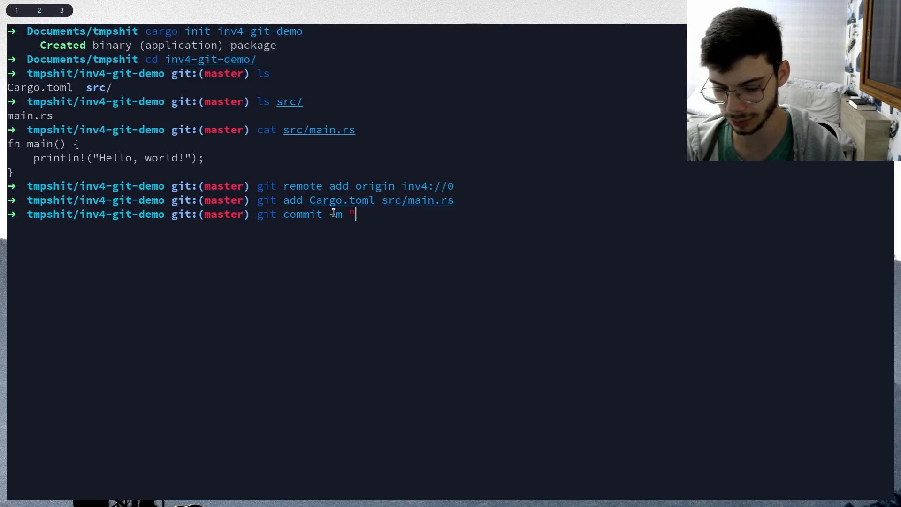
pyautogui.write('Initial commit of api server')
pyautogui.write('git push origin')
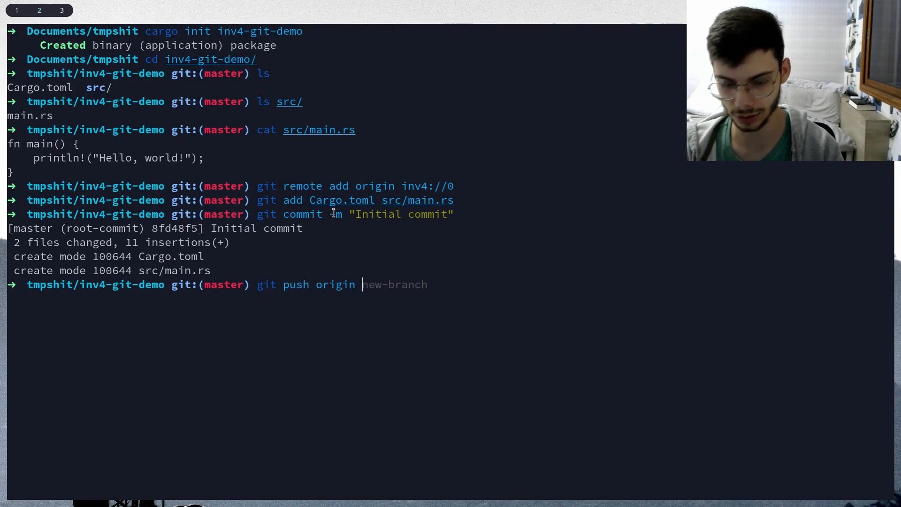
# Push master to origin inv4://0, reaching the seed phrase prompt.
pyautogui.write('master')
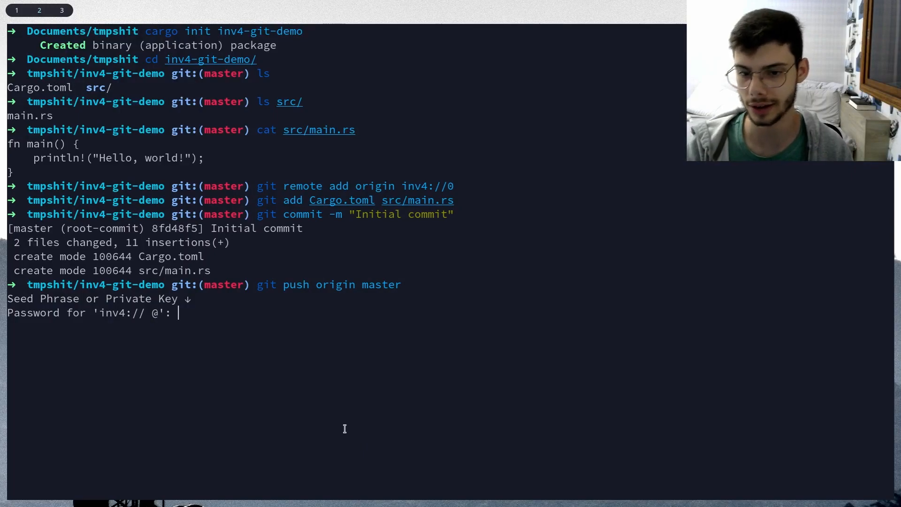
pyautogui.moveTo(199, 366)
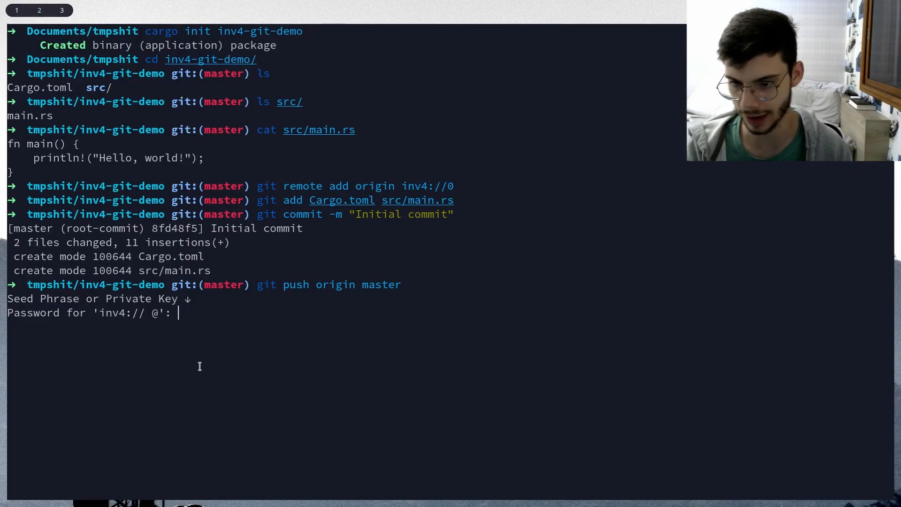
pyautogui.moveTo(226, 367)
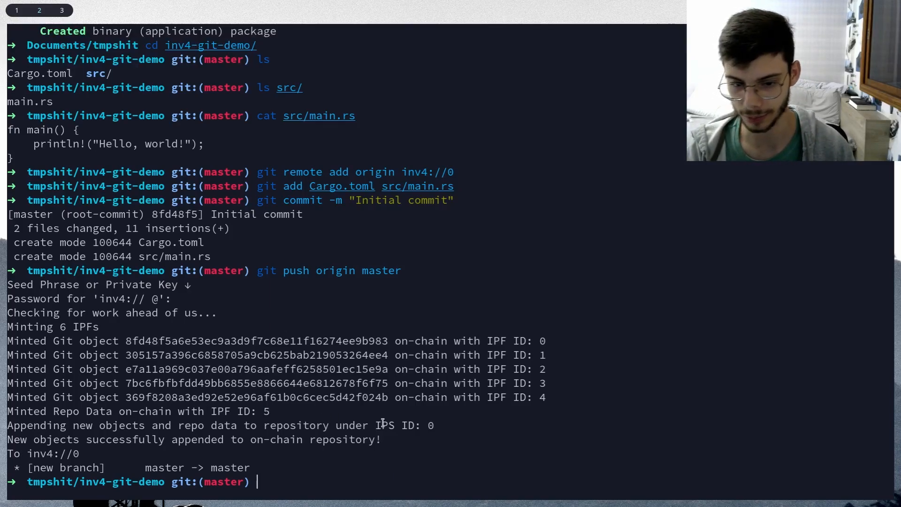
# Reopen Developer > Chain state and the inv4 storage query list in Polkadot.js Apps.
pyautogui.click(326, 77)
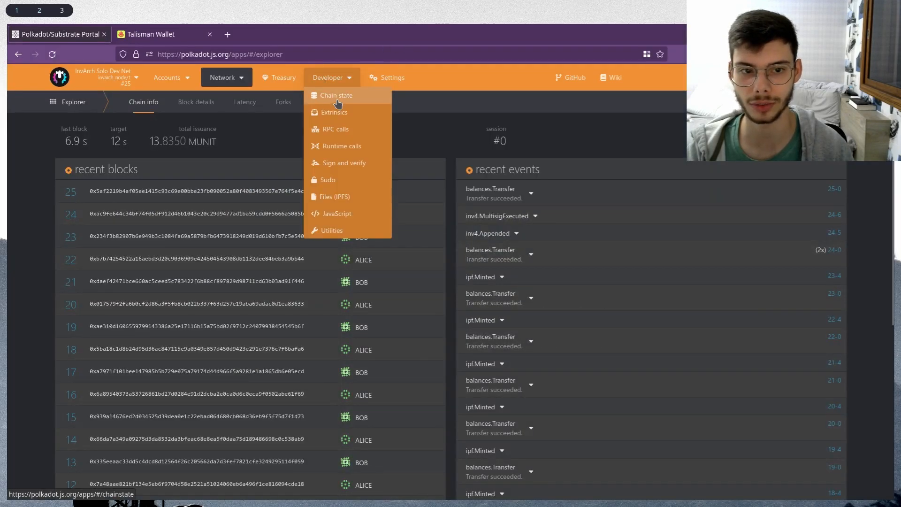
pyautogui.click(336, 95)
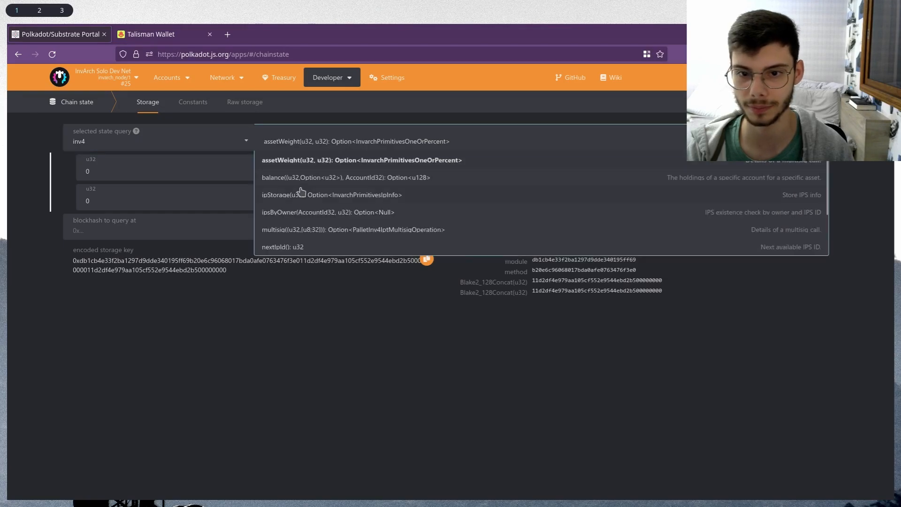
pyautogui.click(331, 194)
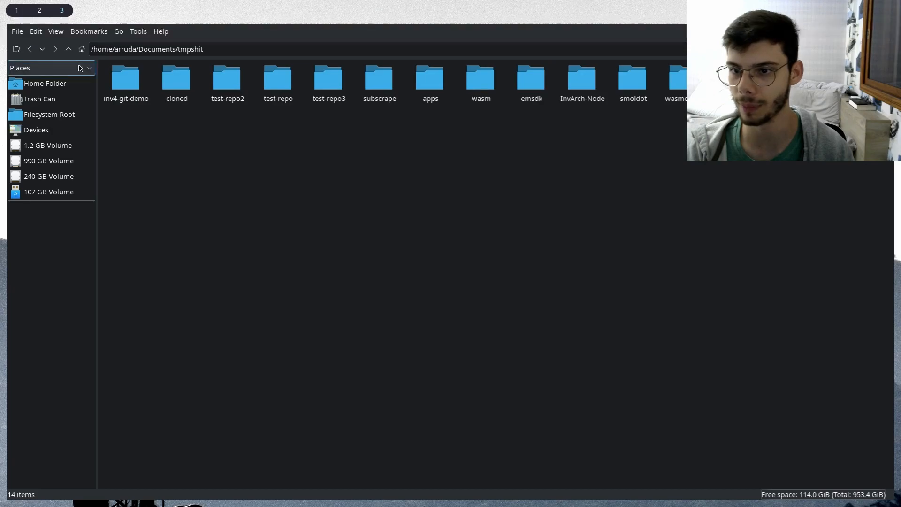
# View the inv4-git-demo folder with src and Cargo.toml in the file manager.
pyautogui.doubleClick(125, 77)
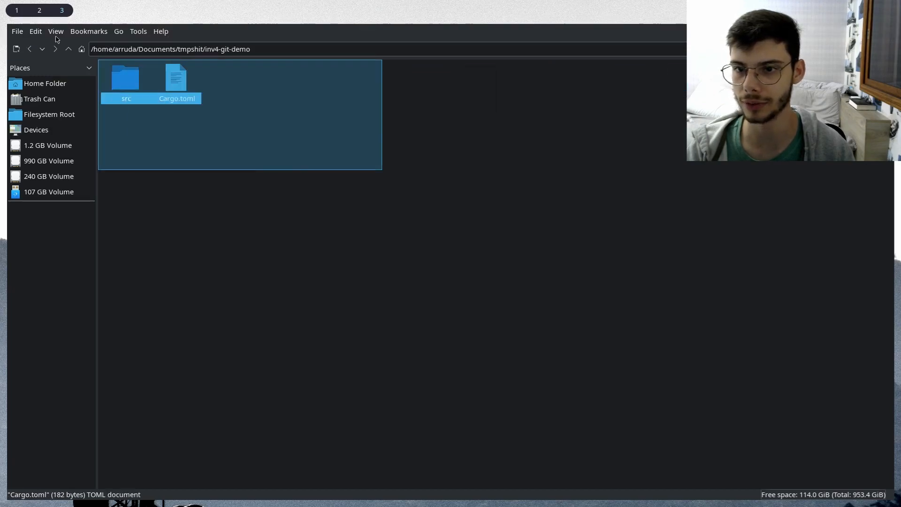
pyautogui.click(69, 49)
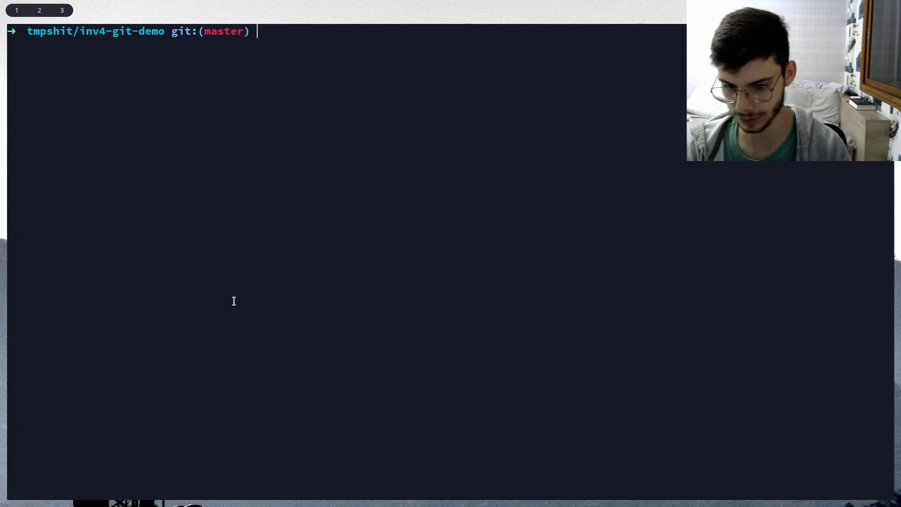
# Clone inv4://0 into inv4-git-demo-cloned.
pyautogui.write('git clone inv4://0 inv4-git-demo-cloned')
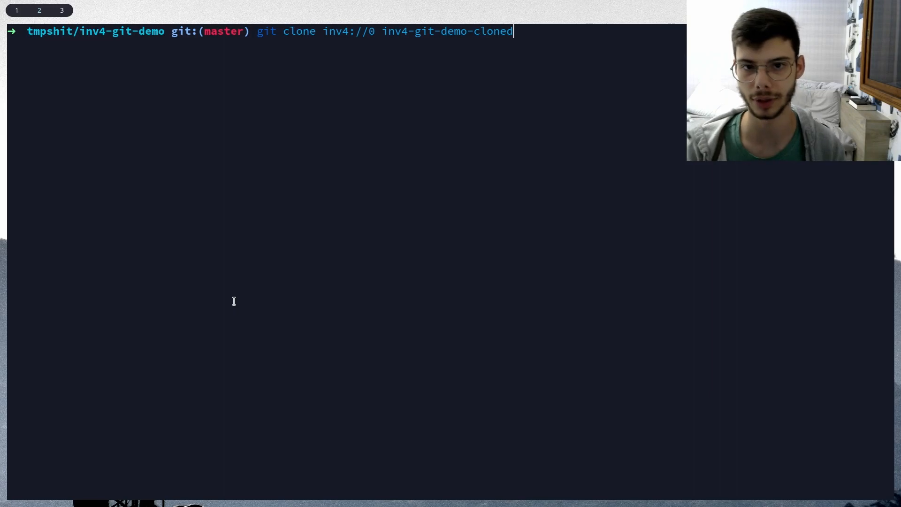
pyautogui.press('ctrl+c')
pyautogui.write('cd ..')
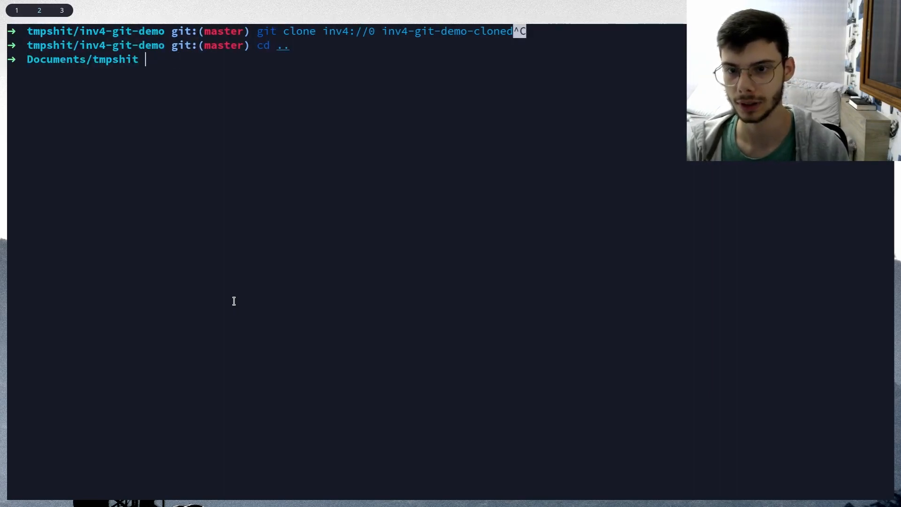
pyautogui.write('git clone')
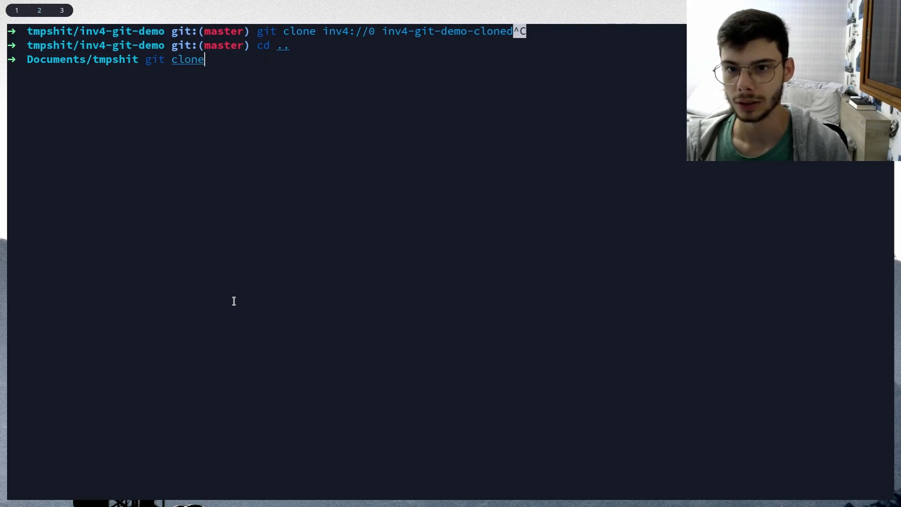
pyautogui.write('inv4://0 inv4-git-demo-cloned')
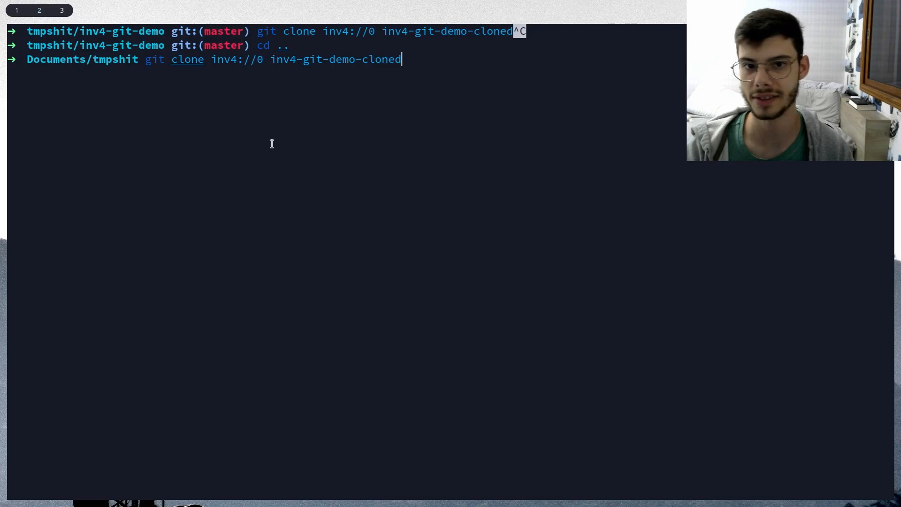
pyautogui.moveTo(482, 281)
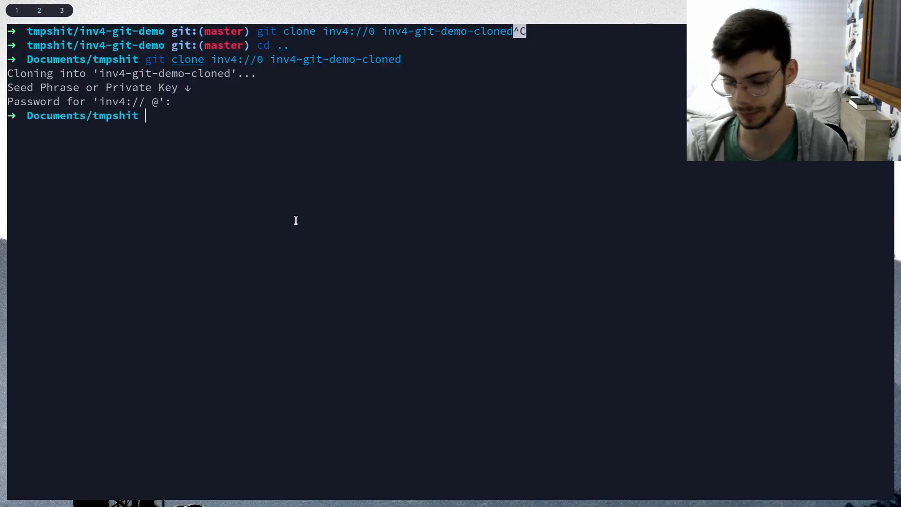
# List the cloned files and show the Hello world src/main.rs.
pyautogui.write('ls')
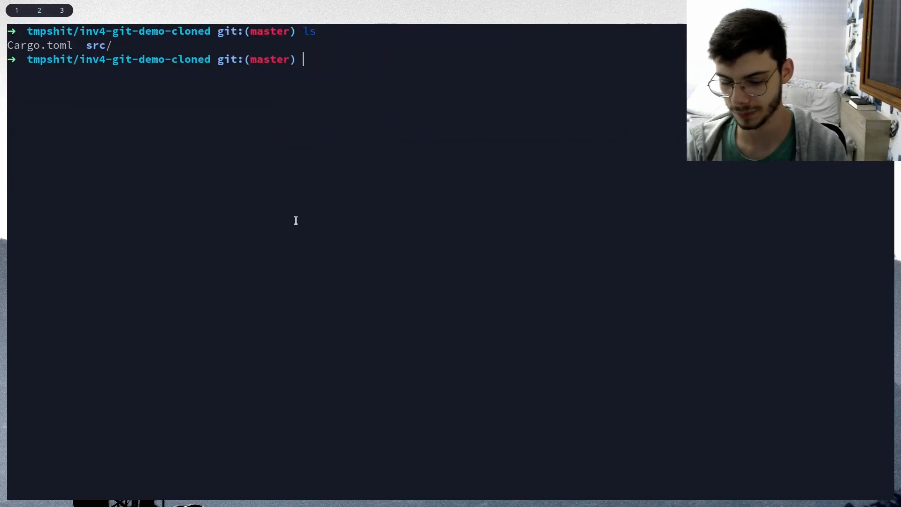
pyautogui.write('cat src/main.rs')
pyautogui.write('cd inv4-git-demo/')
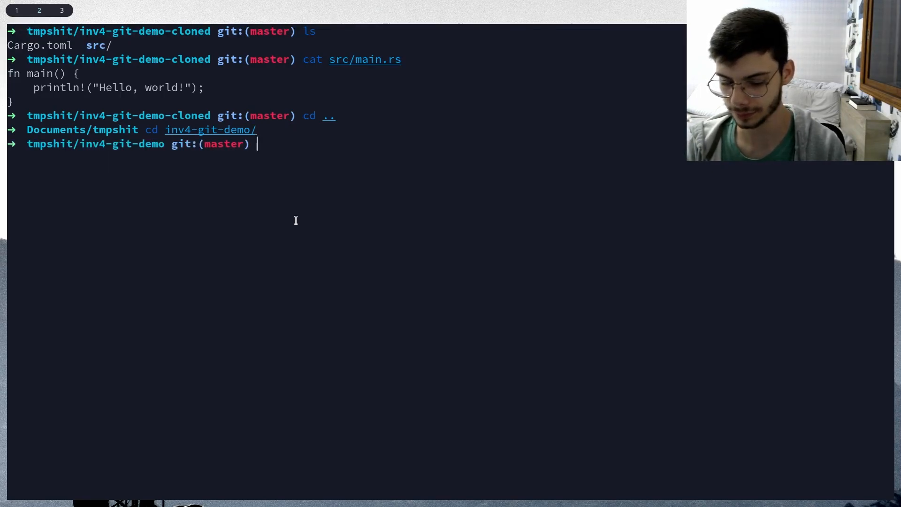
# Create and switch to the branch new-branch.
pyautogui.write('git checkout new-branch')
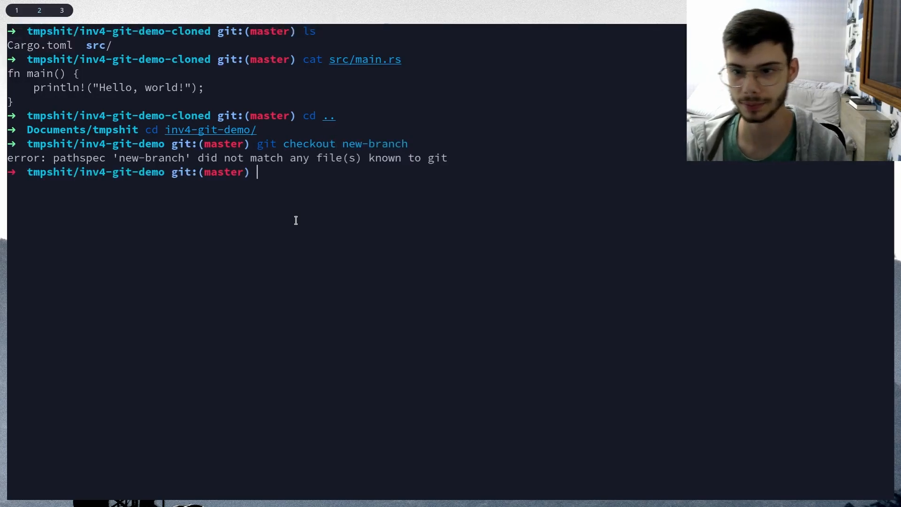
pyautogui.write('git checkout new-branch')
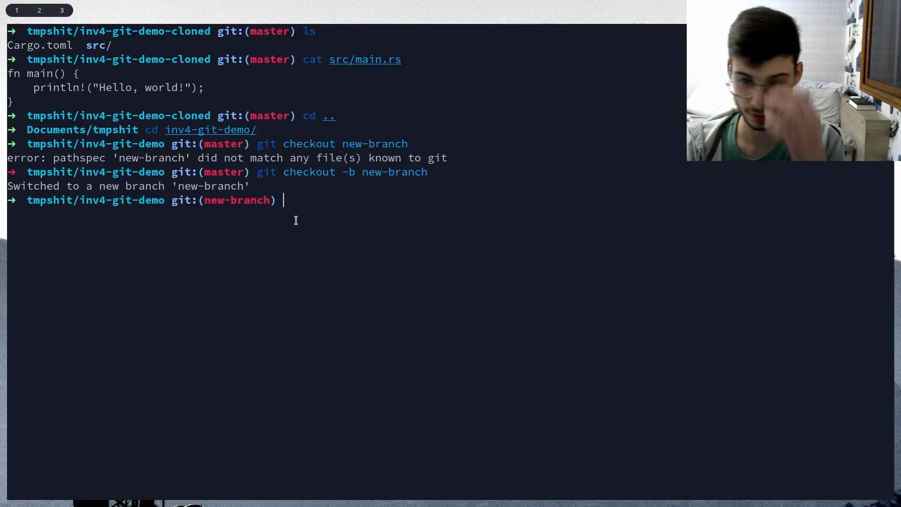
# Edit src/main.rs in micro so the greeting says web3.
pyautogui.write('micro src/main.rs')
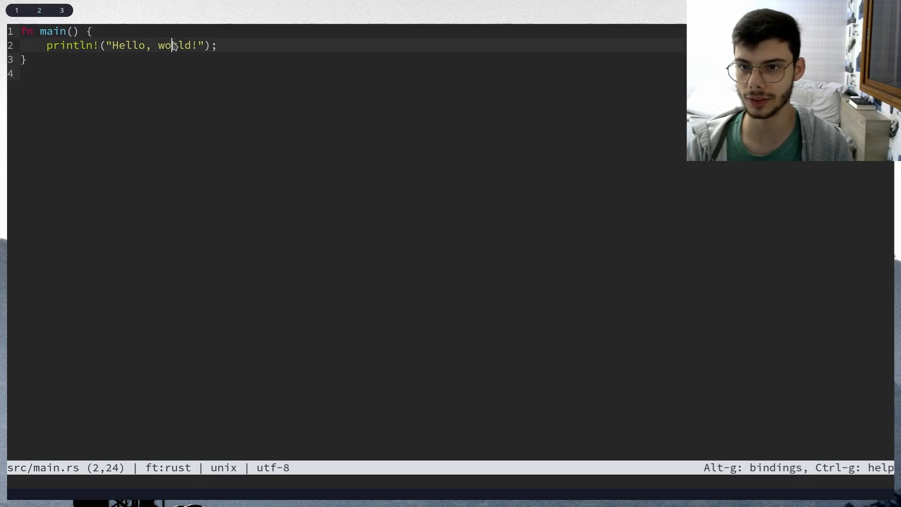
pyautogui.write('web3')
pyautogui.write('git commit -m')
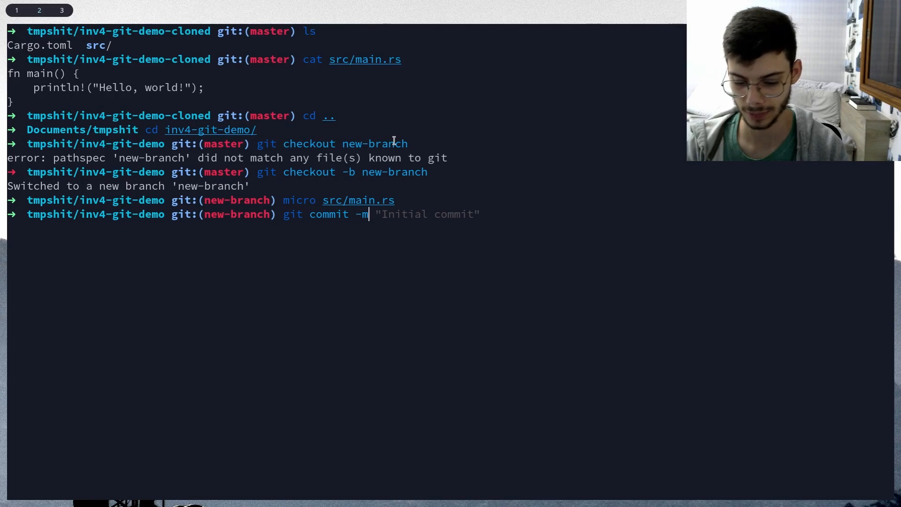
# Commit src/main.rs as 'Changed print' and push new-branch to origin.
pyautogui.write('Cha"')
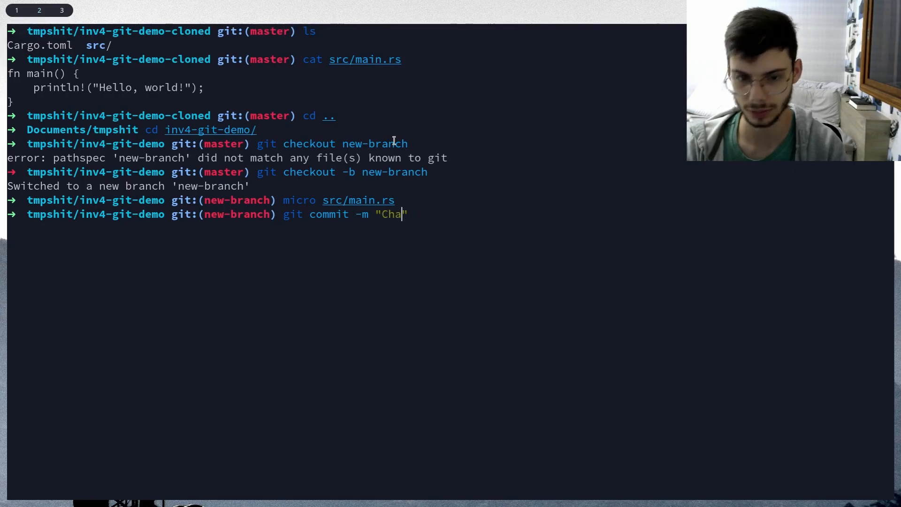
pyautogui.write('nged print')
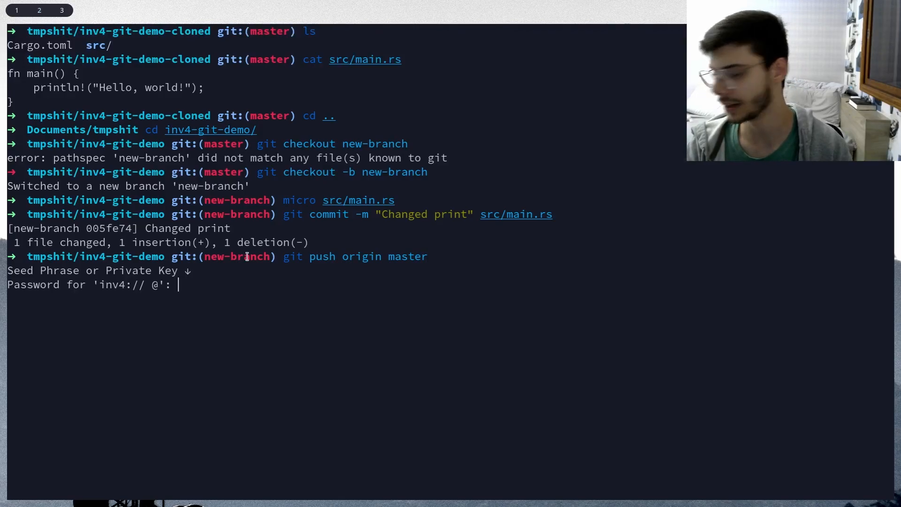
pyautogui.write('git push origin new-branch')
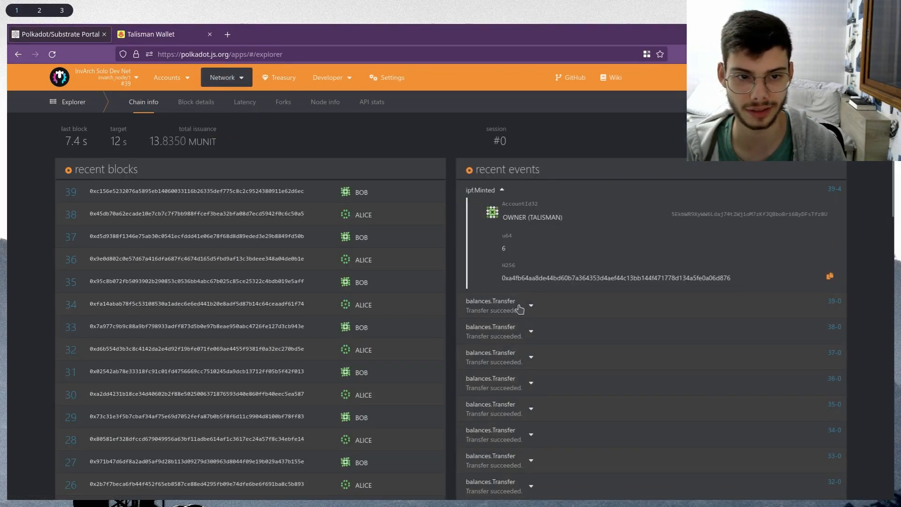
# Scroll the explorer's recent events, then switch to the file manager on the tmpshit folder.
pyautogui.scroll(-3)
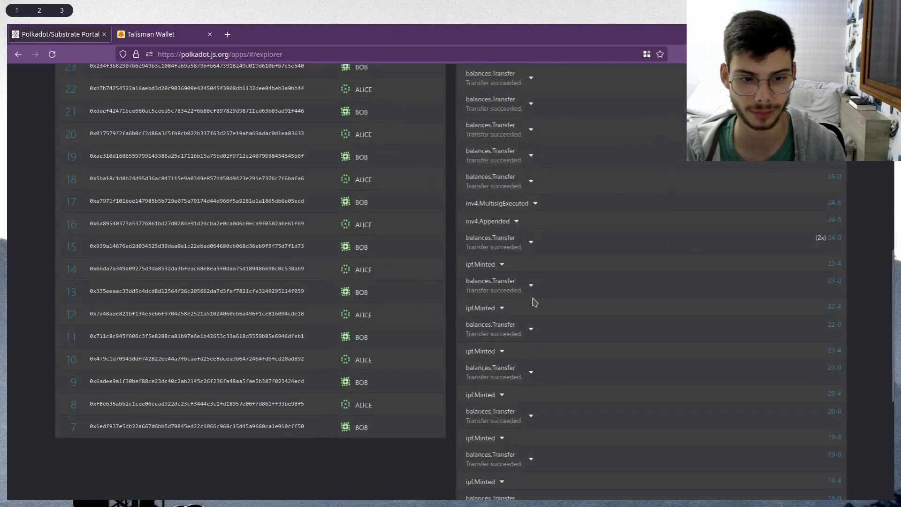
pyautogui.click(482, 308)
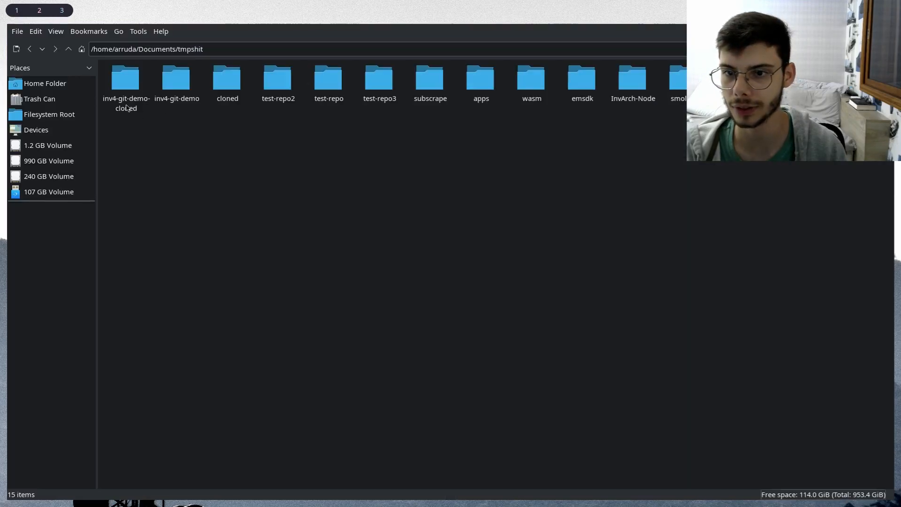
# Open inv4-git-demo-cloned/src showing main.rs, then return to the chain explorer.
pyautogui.doubleClick(125, 78)
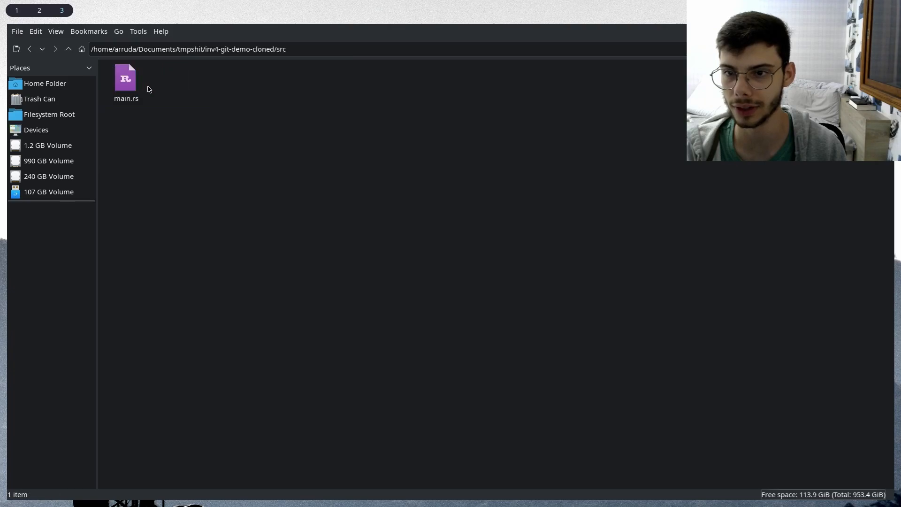
pyautogui.click(67, 49)
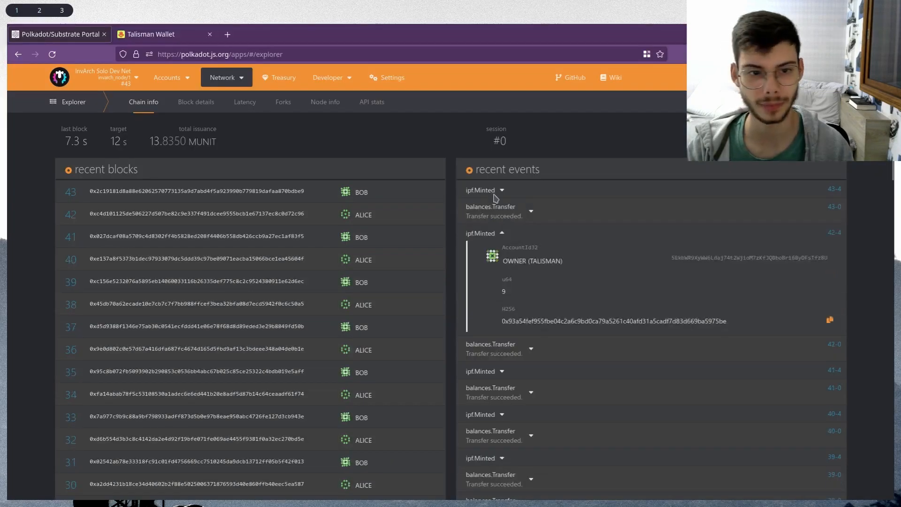
# Review inv4.Appended and inv4.Removed events in block 44, then return to Terminal's push output.
pyautogui.click(39, 9)
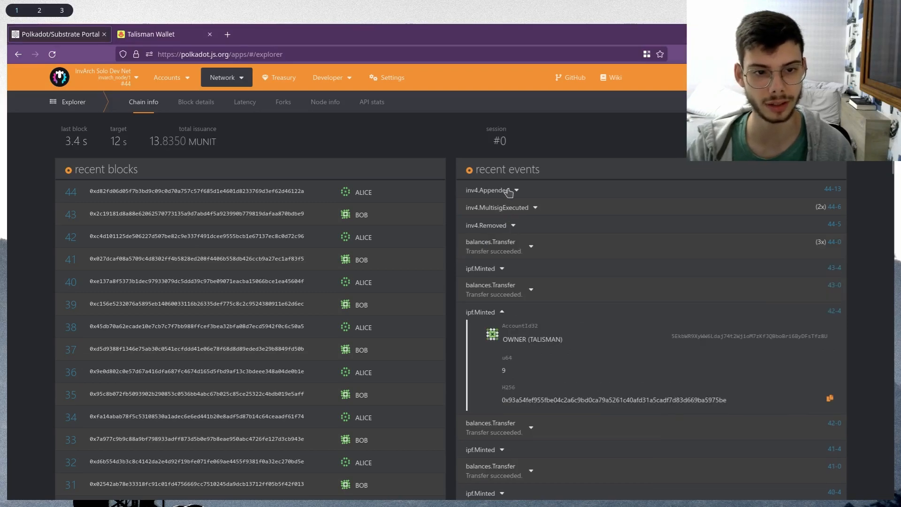
pyautogui.scroll(-3)
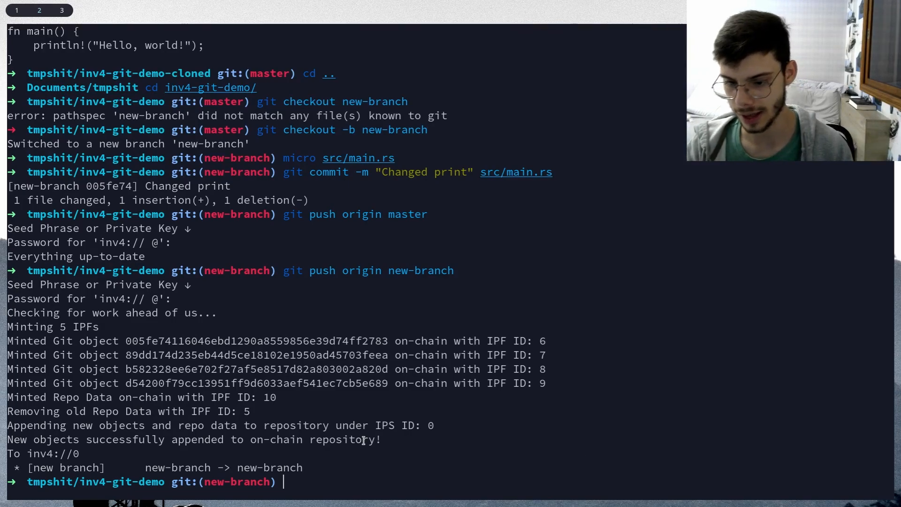
# Move into the cloned repository and confirm main.rs still reads Hello, world!
pyautogui.write('cd ..')
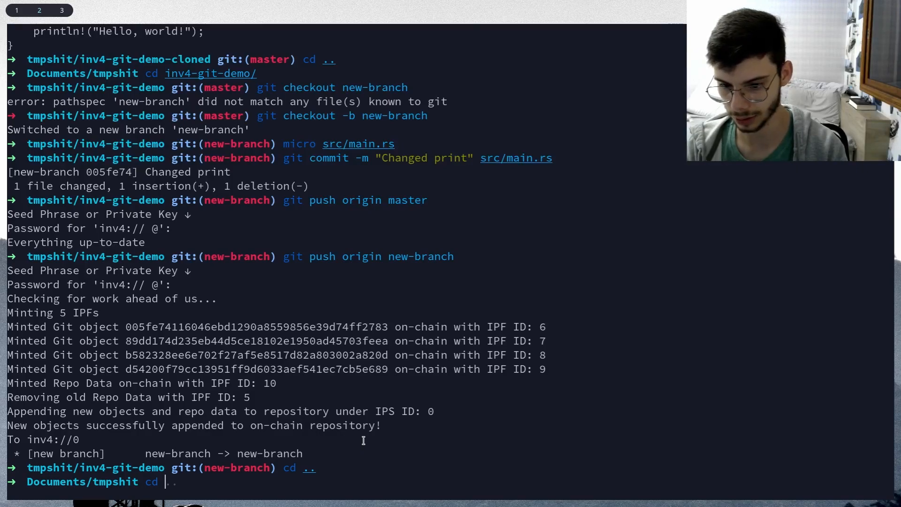
pyautogui.write('inv4-git-demo/')
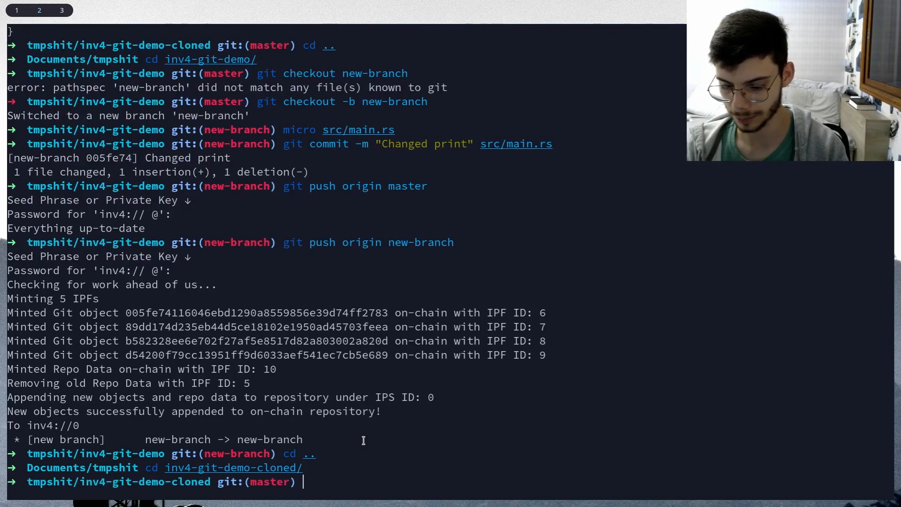
pyautogui.write('cat src/main.rs')
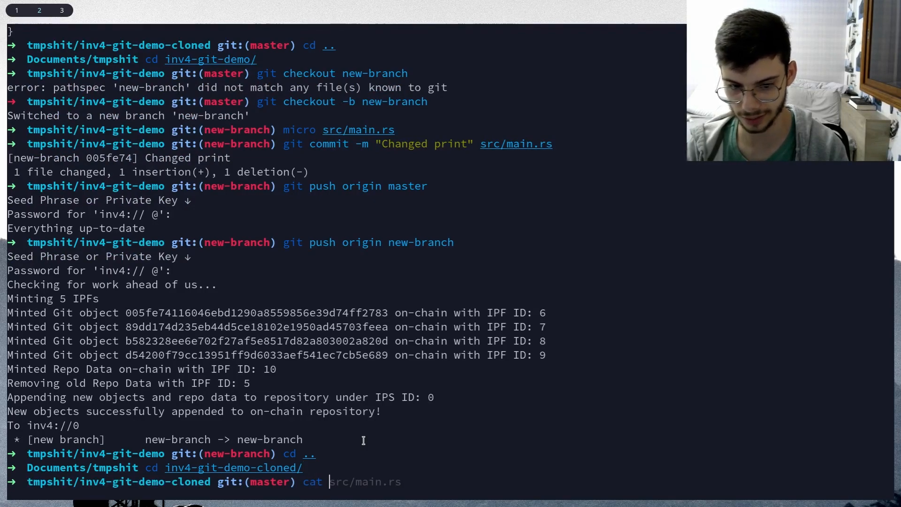
pyautogui.press('Return')
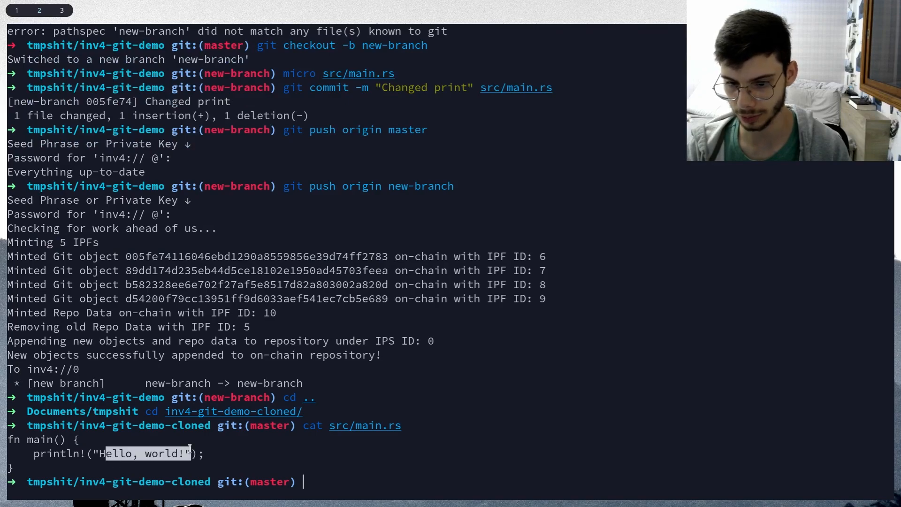
# Run git fetch -a to pull new-branch from inv4://0 as origin/new-branch.
pyautogui.write('git push origin new-branch')
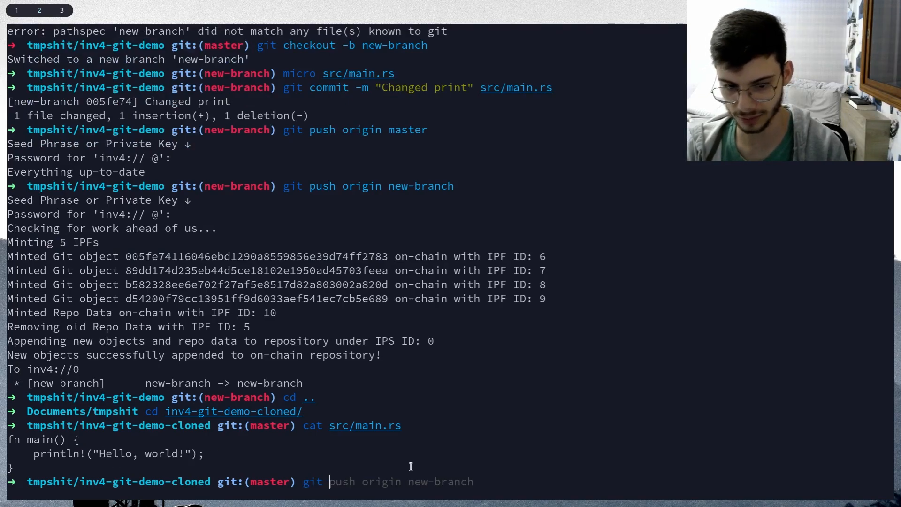
pyautogui.write('fetch -a')
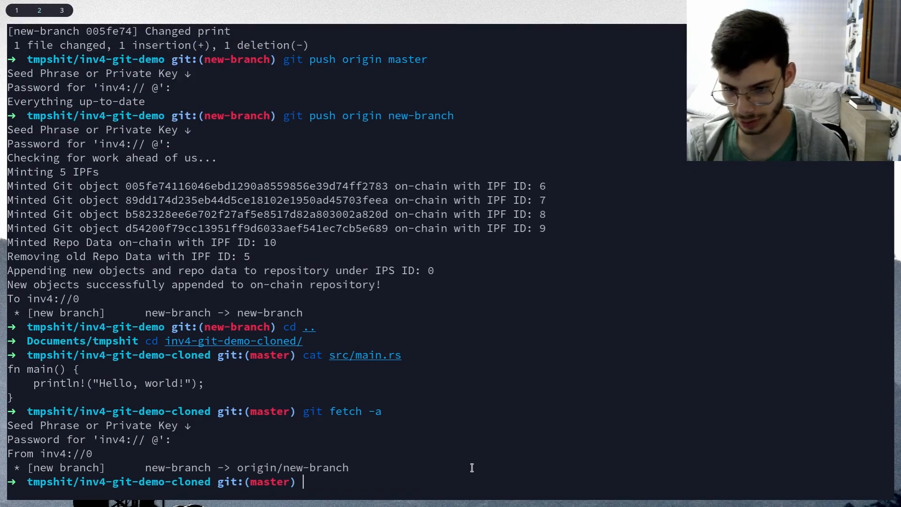
# Check out new-branch and confirm main.rs now prints Hello, web3! instead of Hello, world!
pyautogui.write('cat src/main.rs')
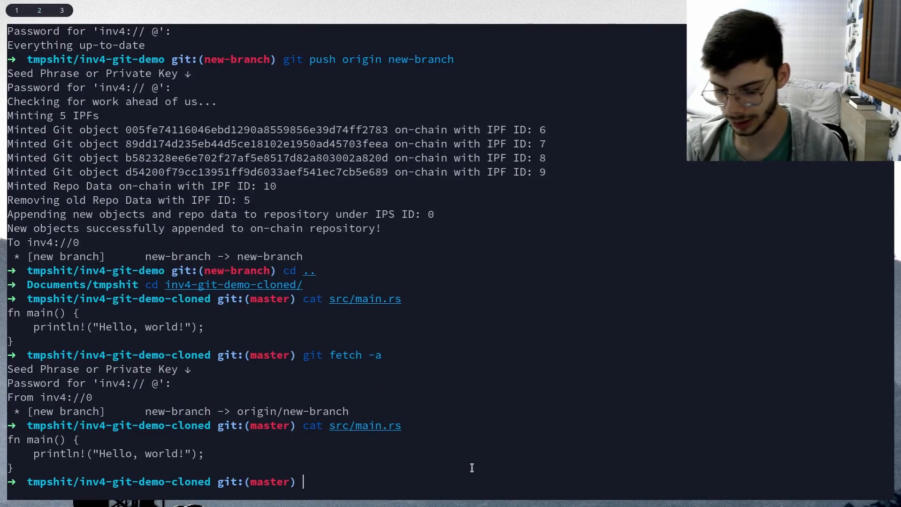
pyautogui.write('git checkout -b new-branch')
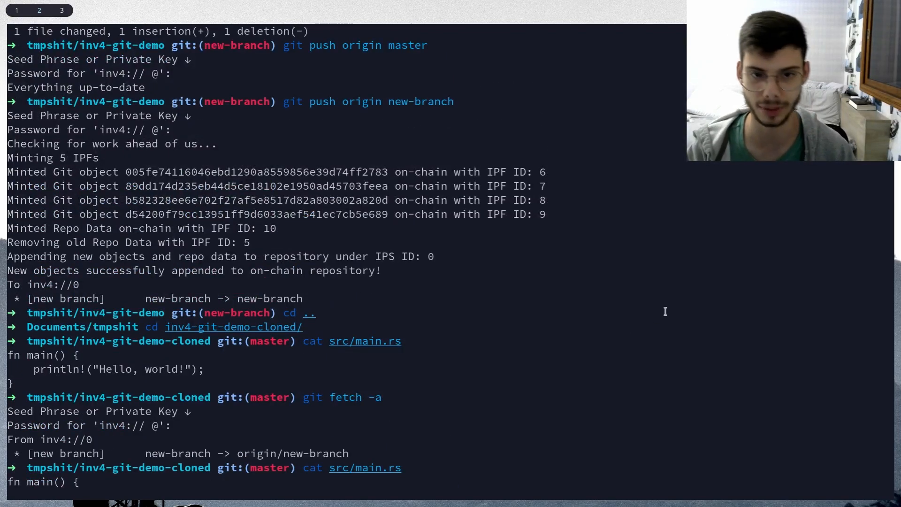
pyautogui.moveTo(464, 153)
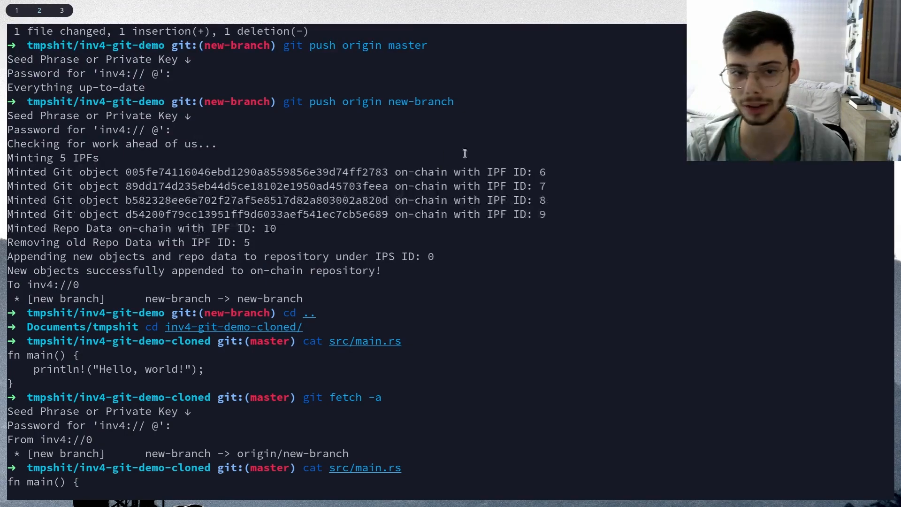
pyautogui.moveTo(663, 186)
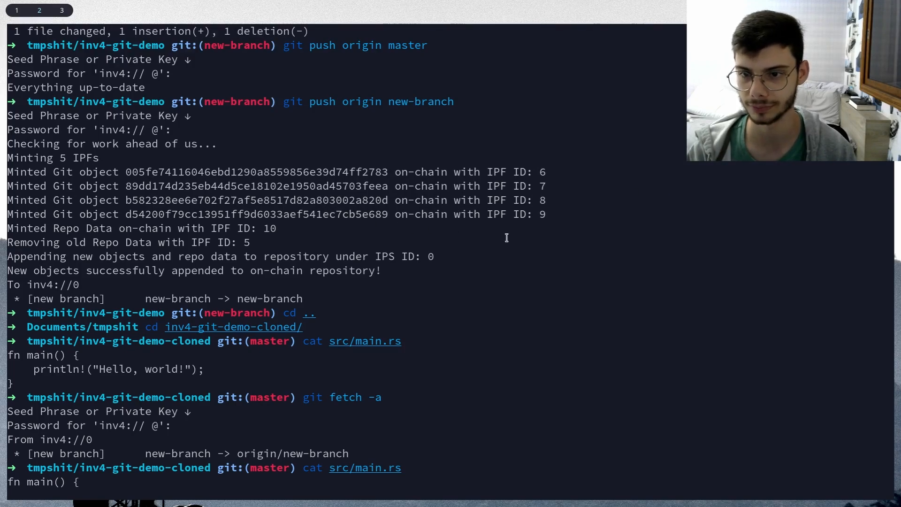
pyautogui.press('Enter')
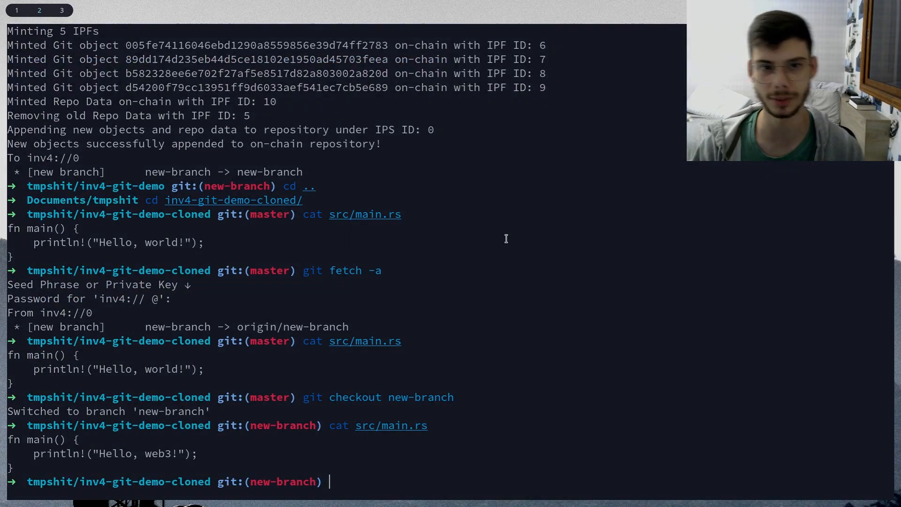